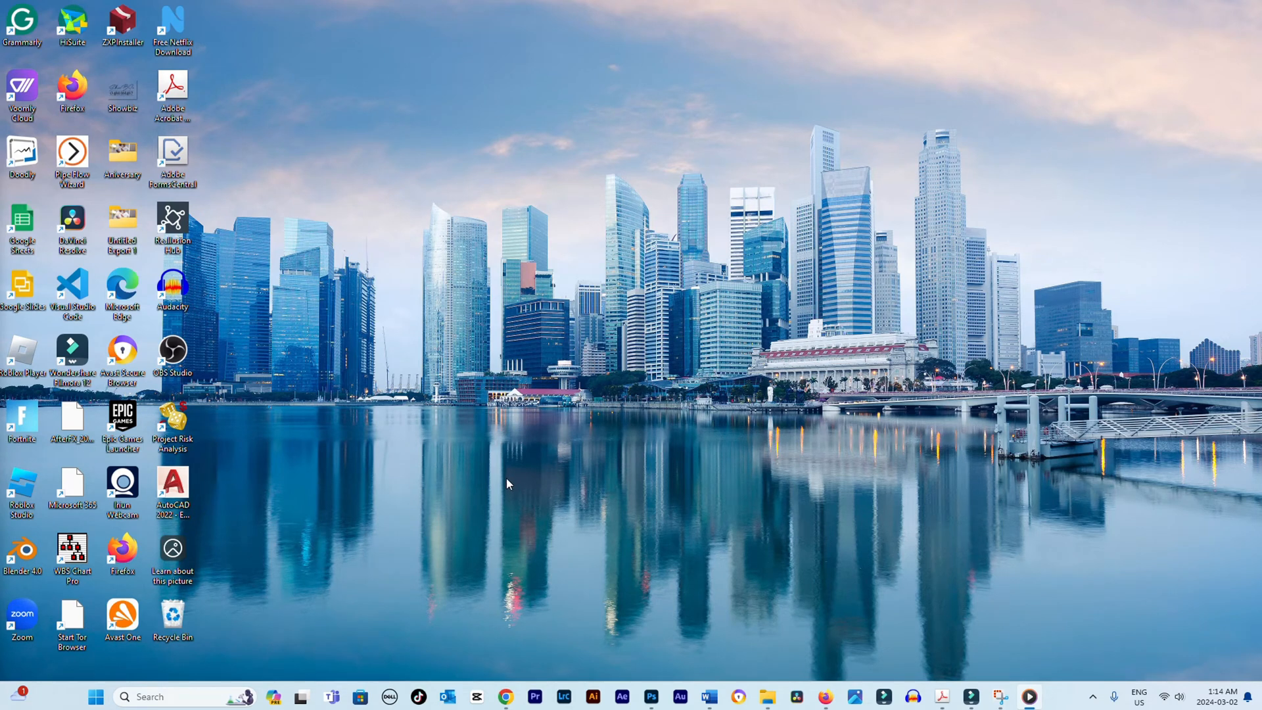
mouse_move(616, 436)
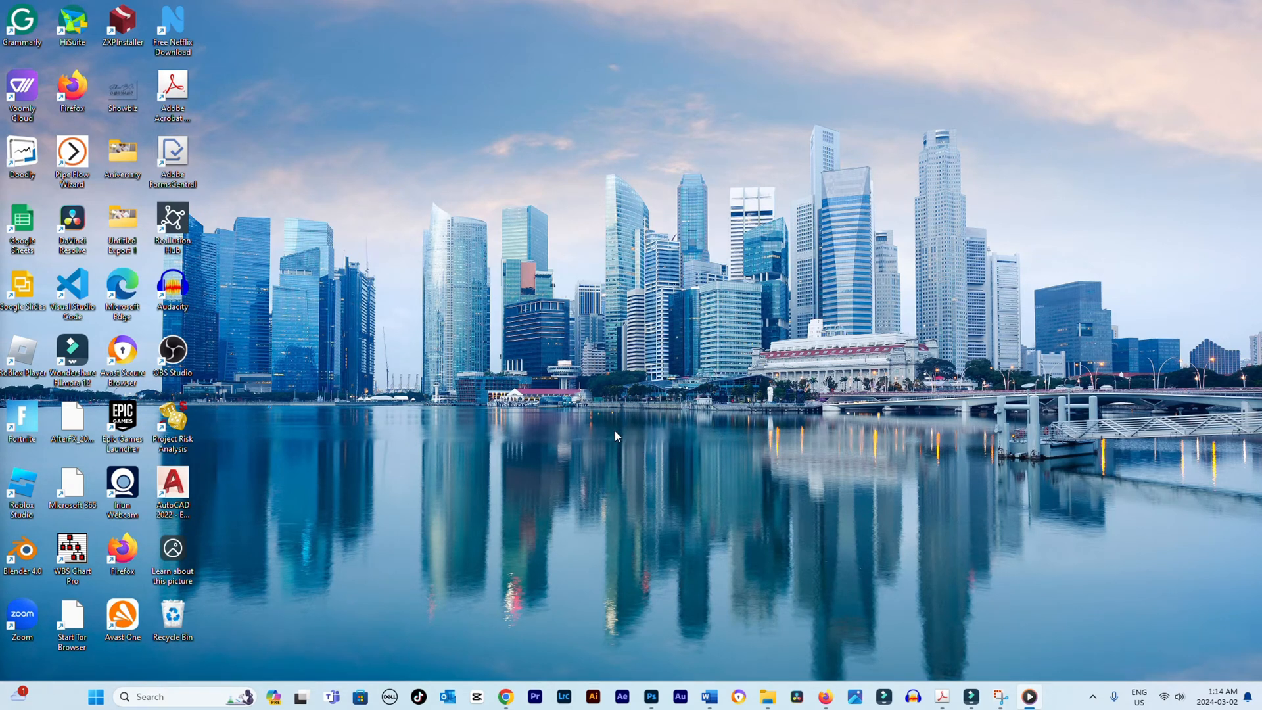
mouse_move(548, 430)
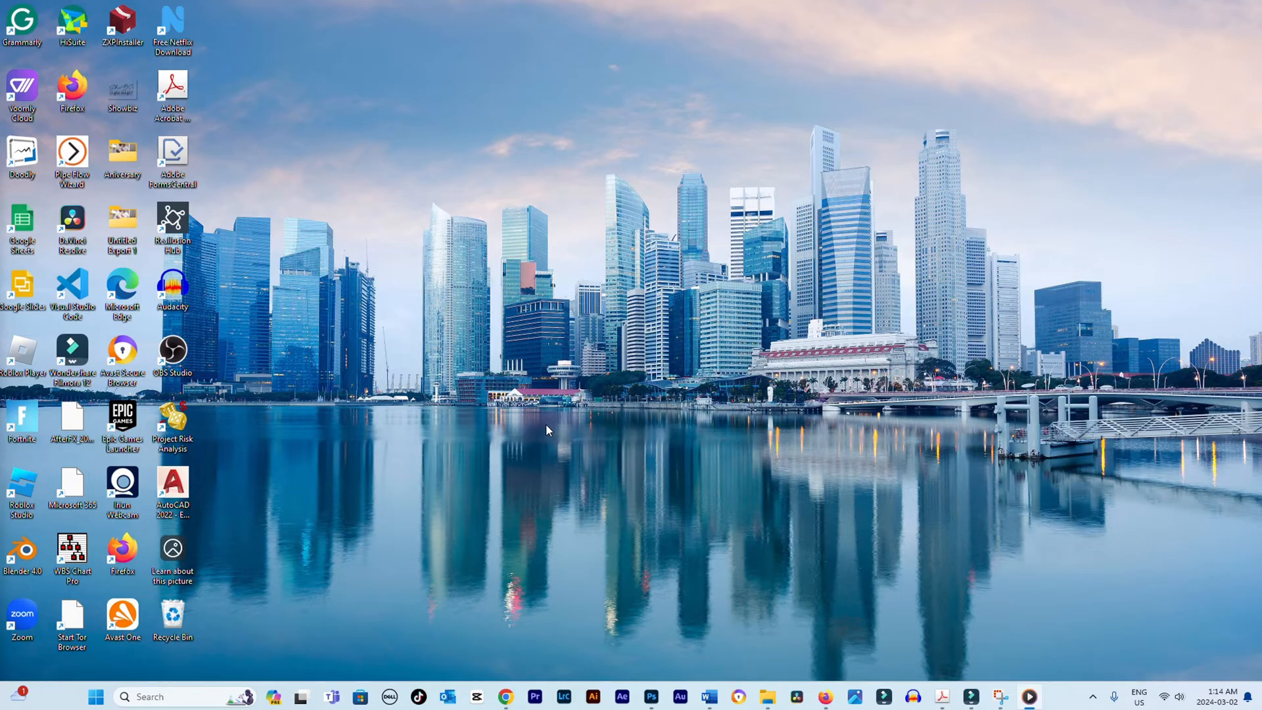
mouse_move(519, 415)
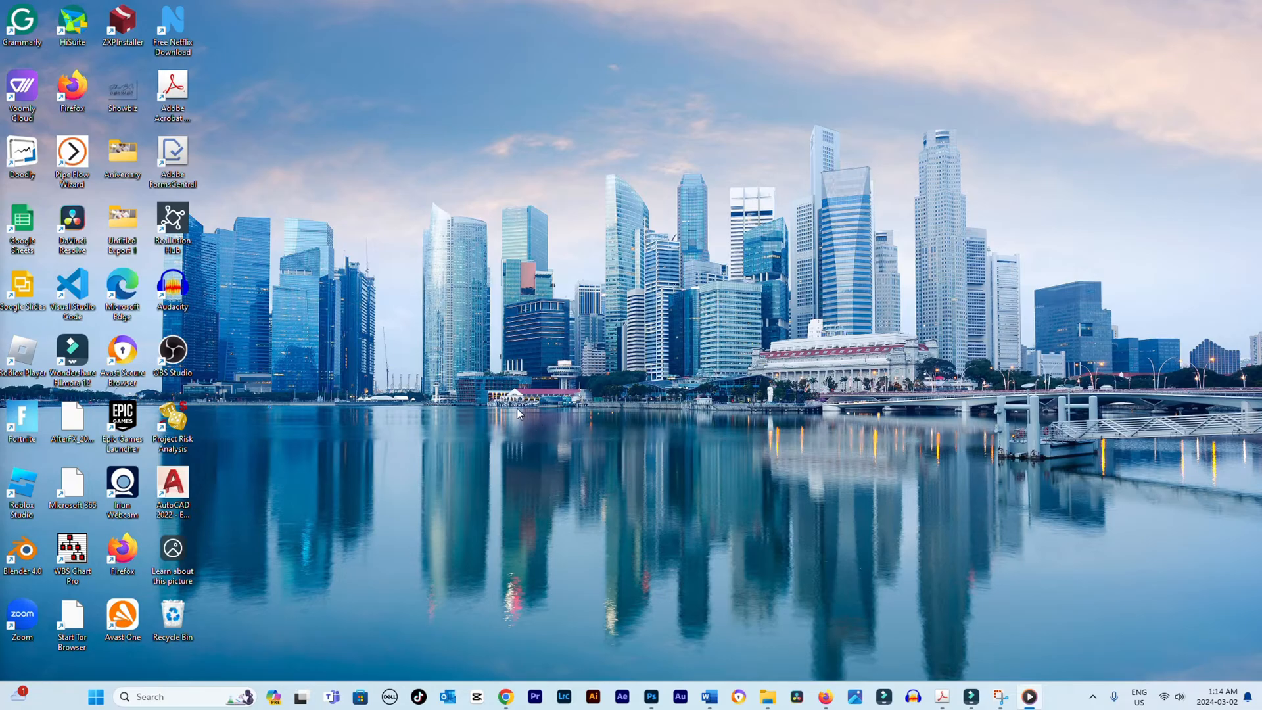
mouse_move(527, 409)
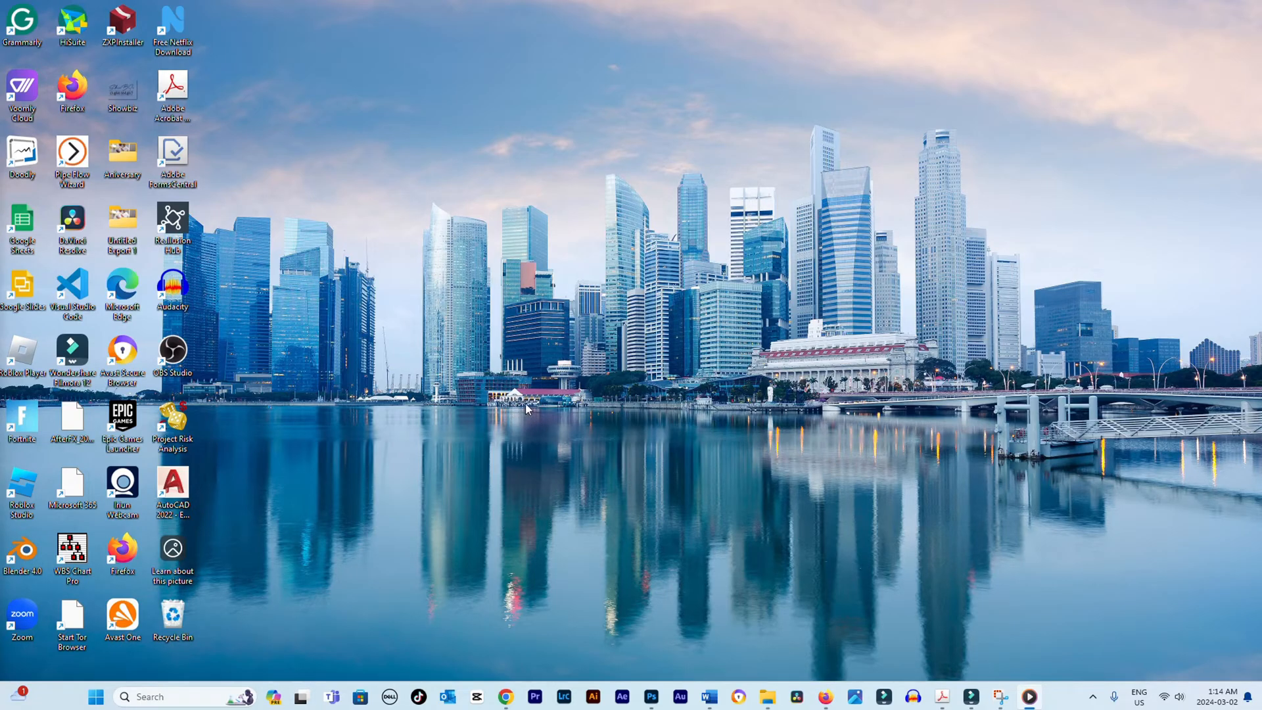
mouse_move(463, 412)
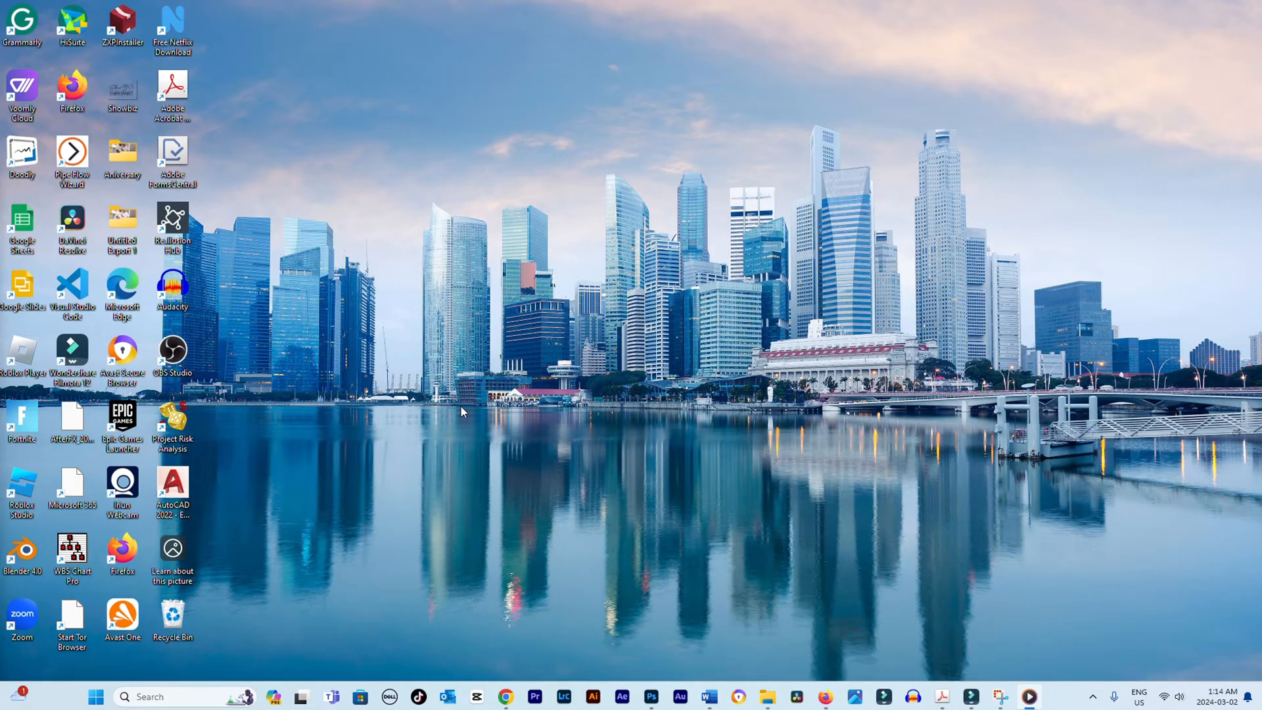
mouse_move(361, 602)
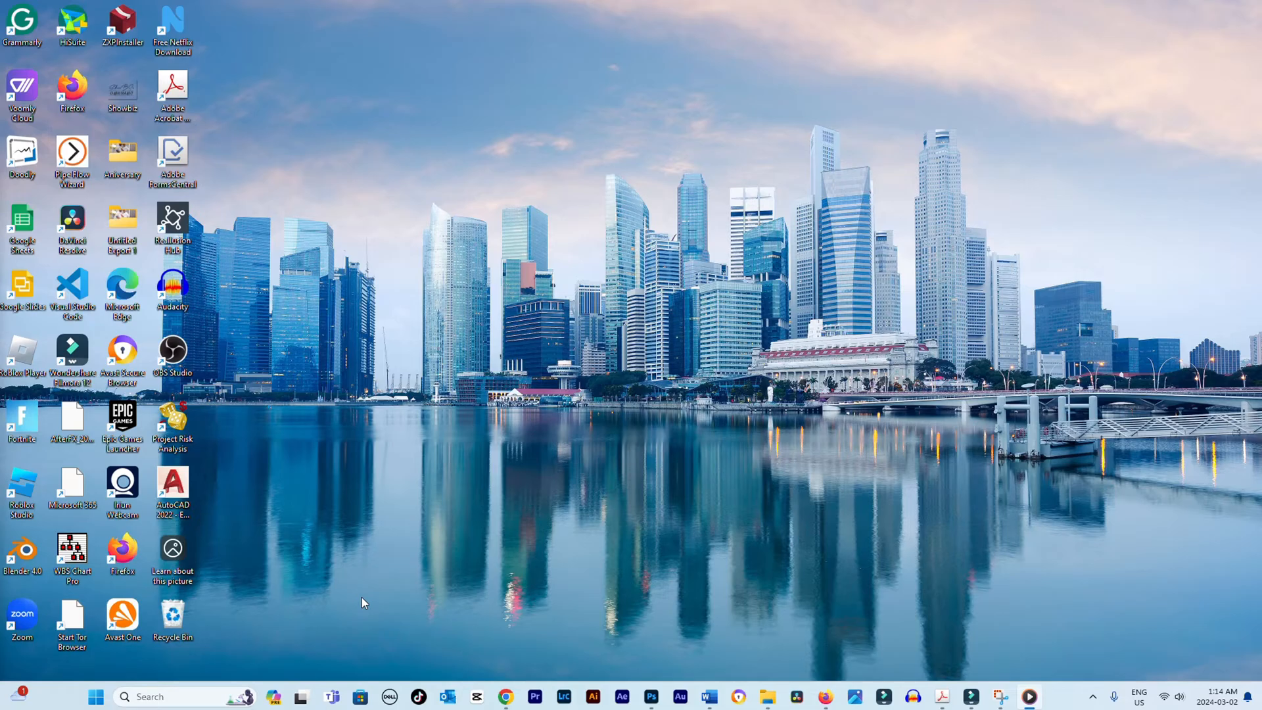
mouse_move(610, 510)
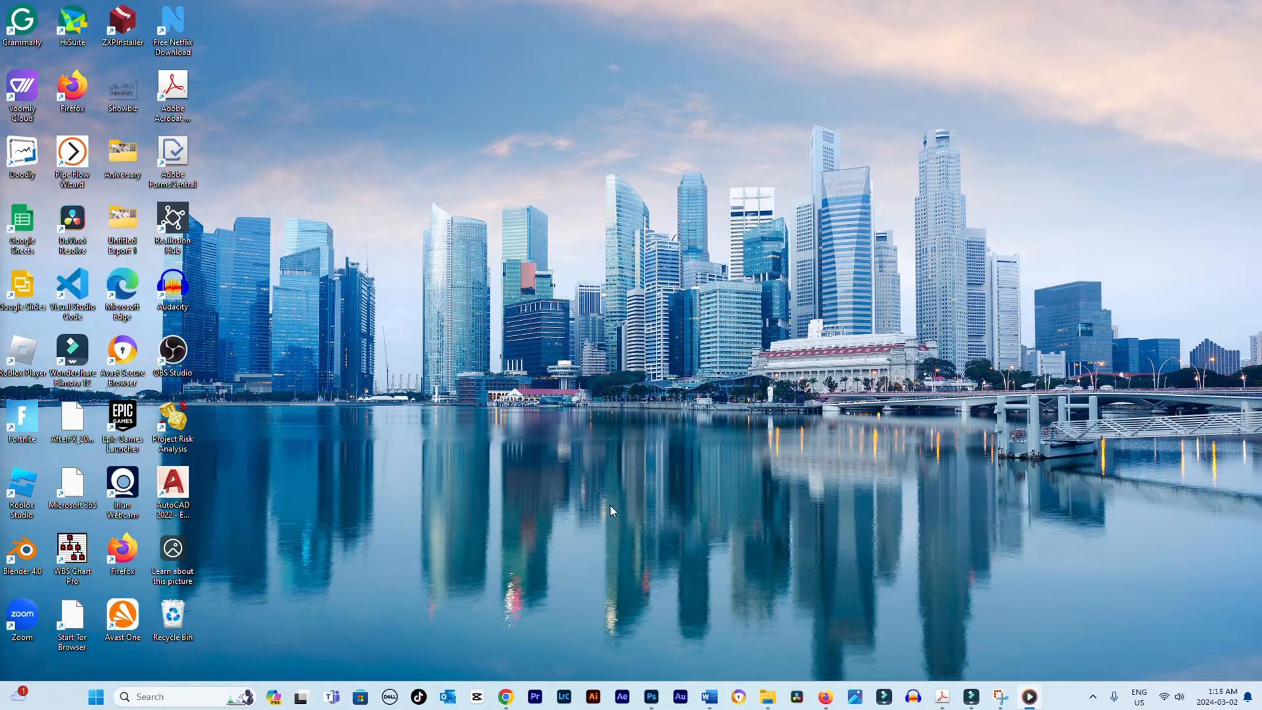
mouse_move(613, 541)
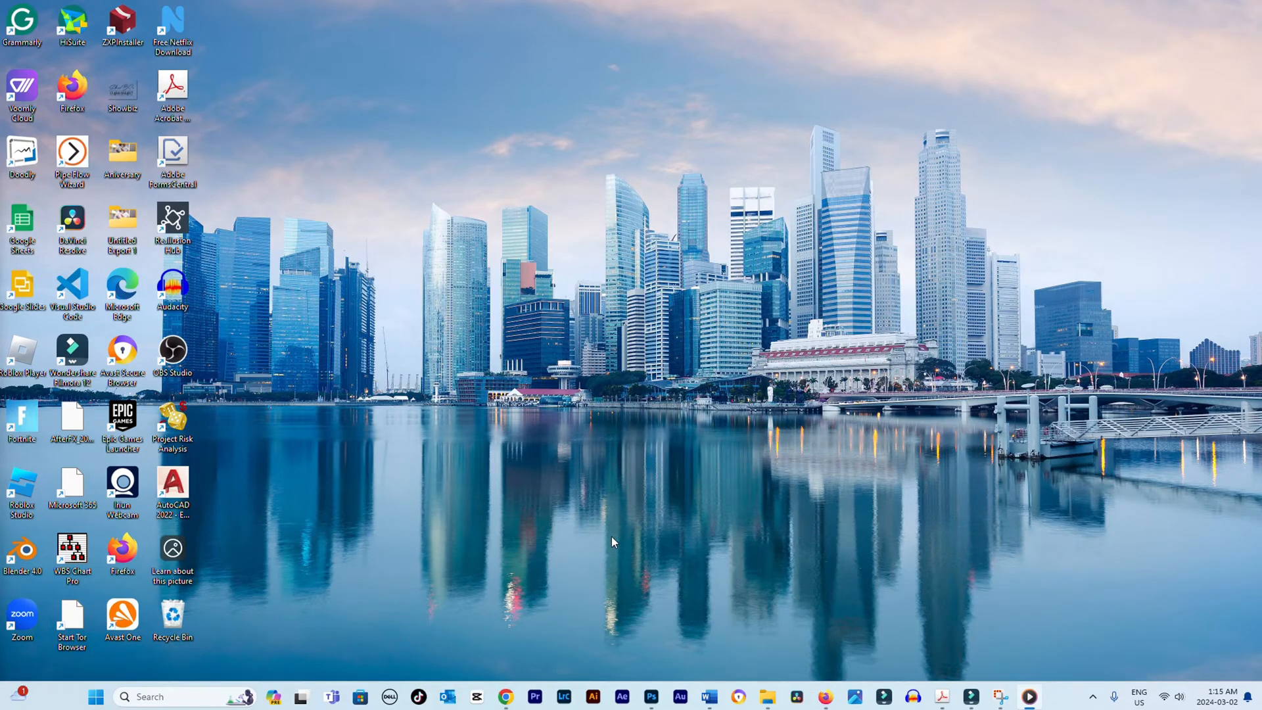
mouse_move(599, 542)
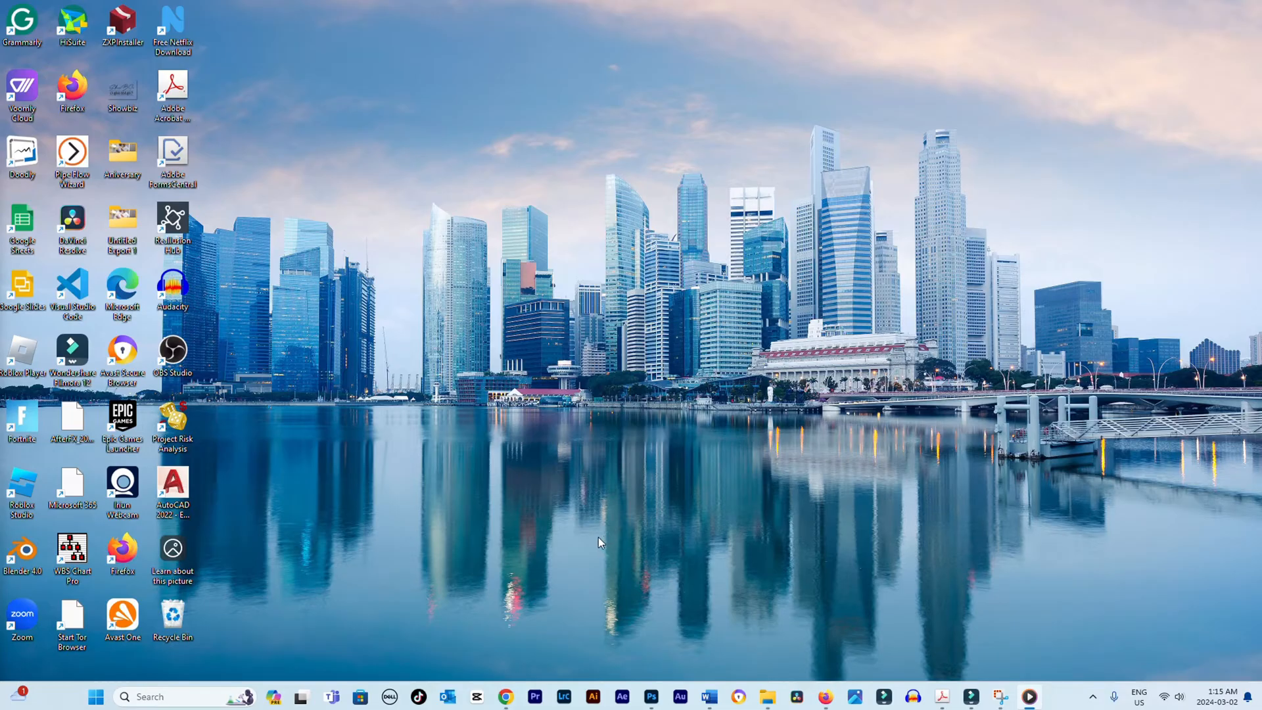
mouse_move(599, 543)
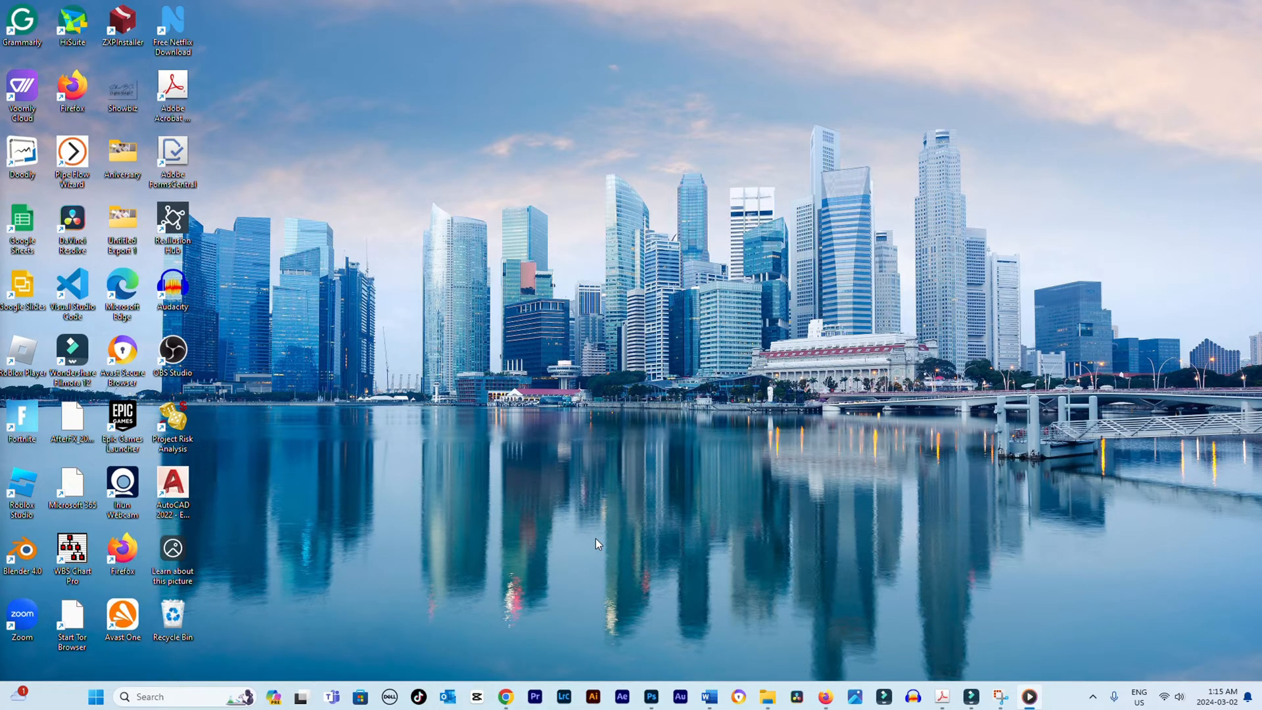
mouse_move(95, 697)
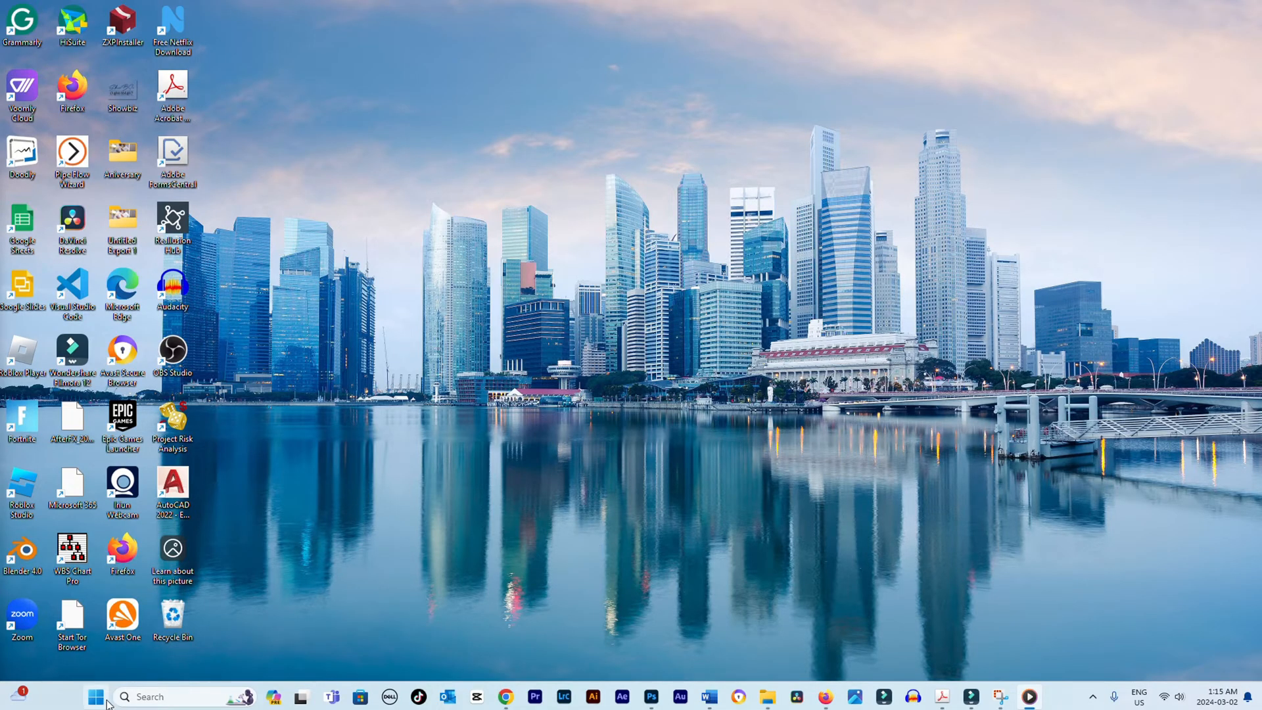
Step: Go from Start to Settings, then to the Printers & scanners page under Bluetooth & devices
left_click(95, 696)
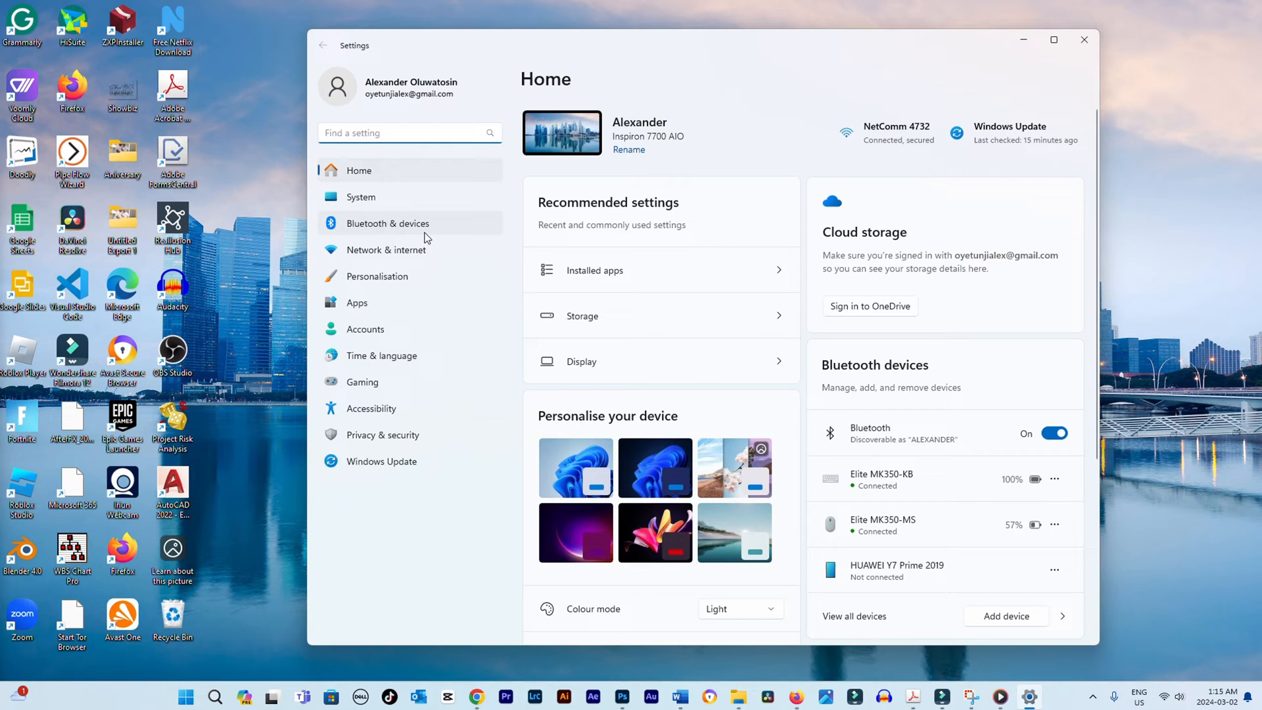
left_click(387, 223)
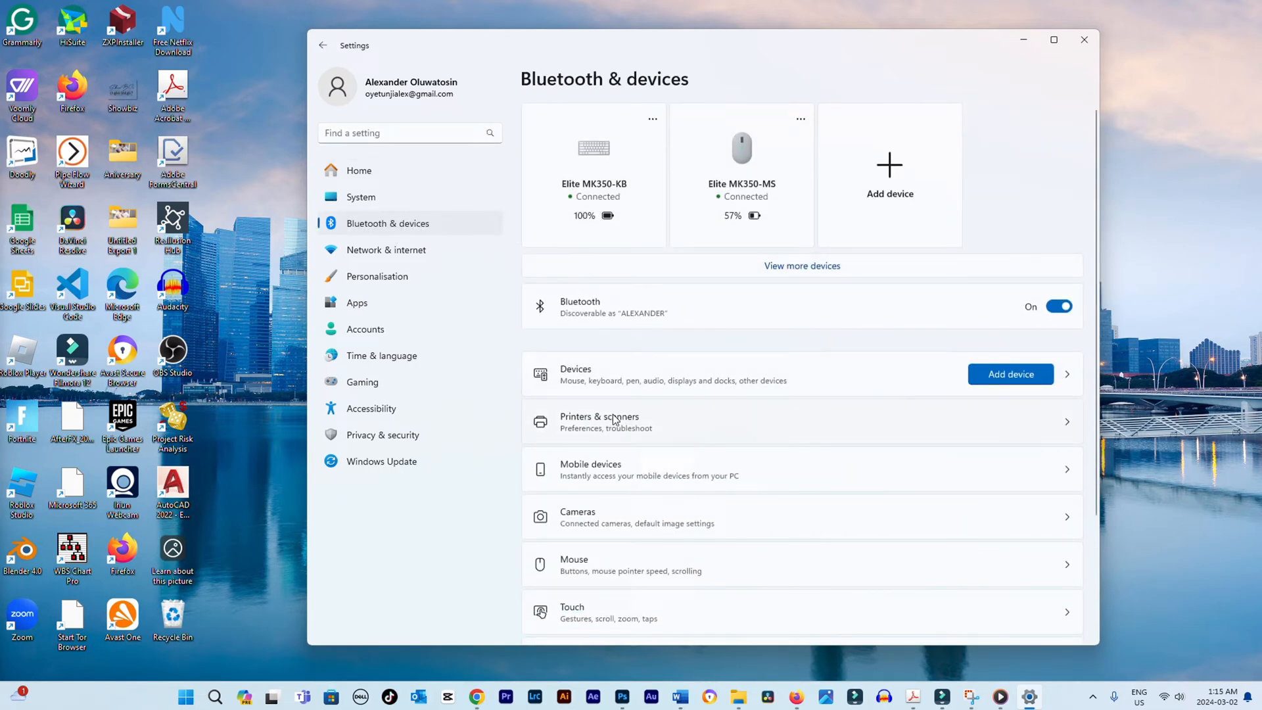
left_click(600, 422)
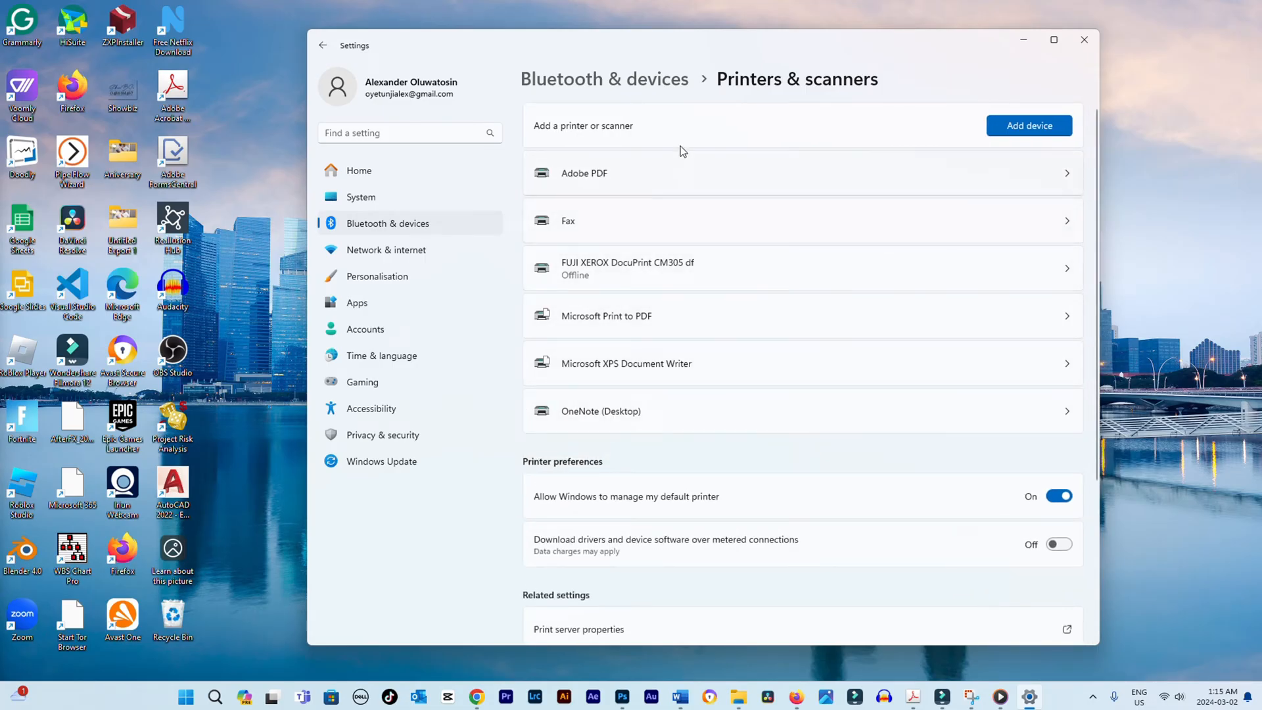
Step: Start scanning for printers and scanners to add, checking for the FUJI XEROX DocuPrint CM305 df
left_click(1029, 125)
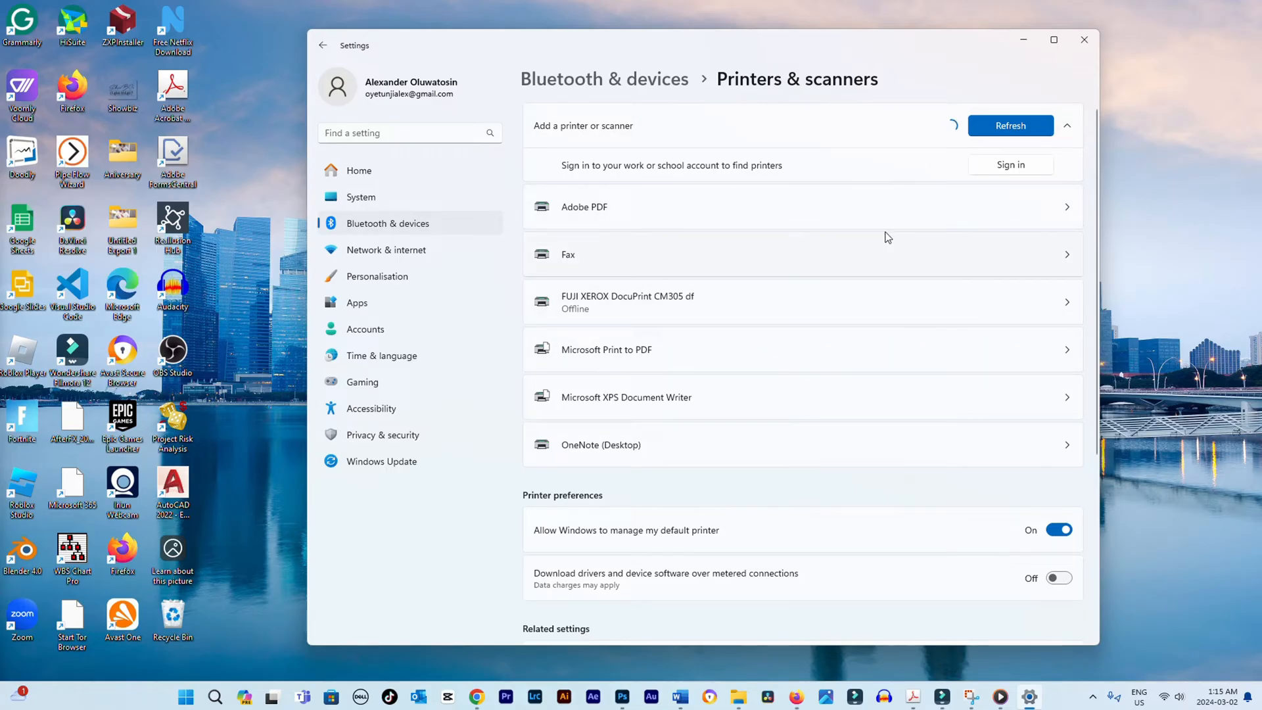
mouse_move(1004, 366)
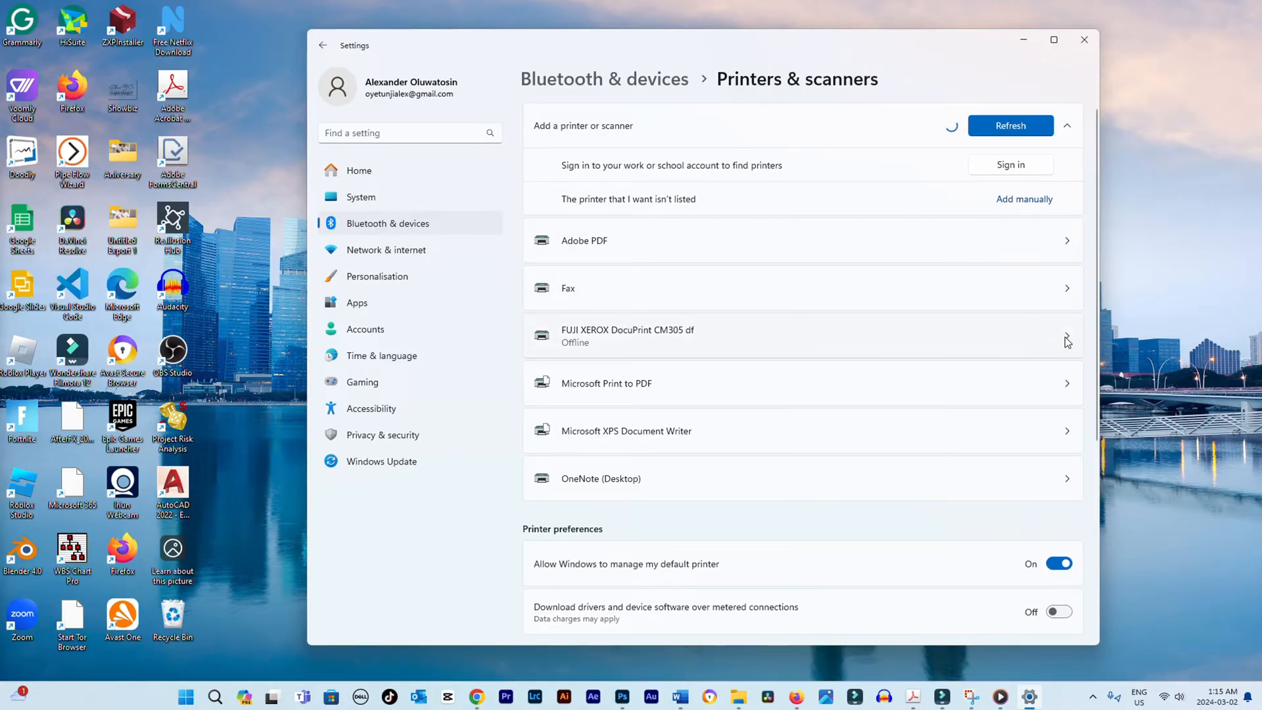
mouse_move(921, 244)
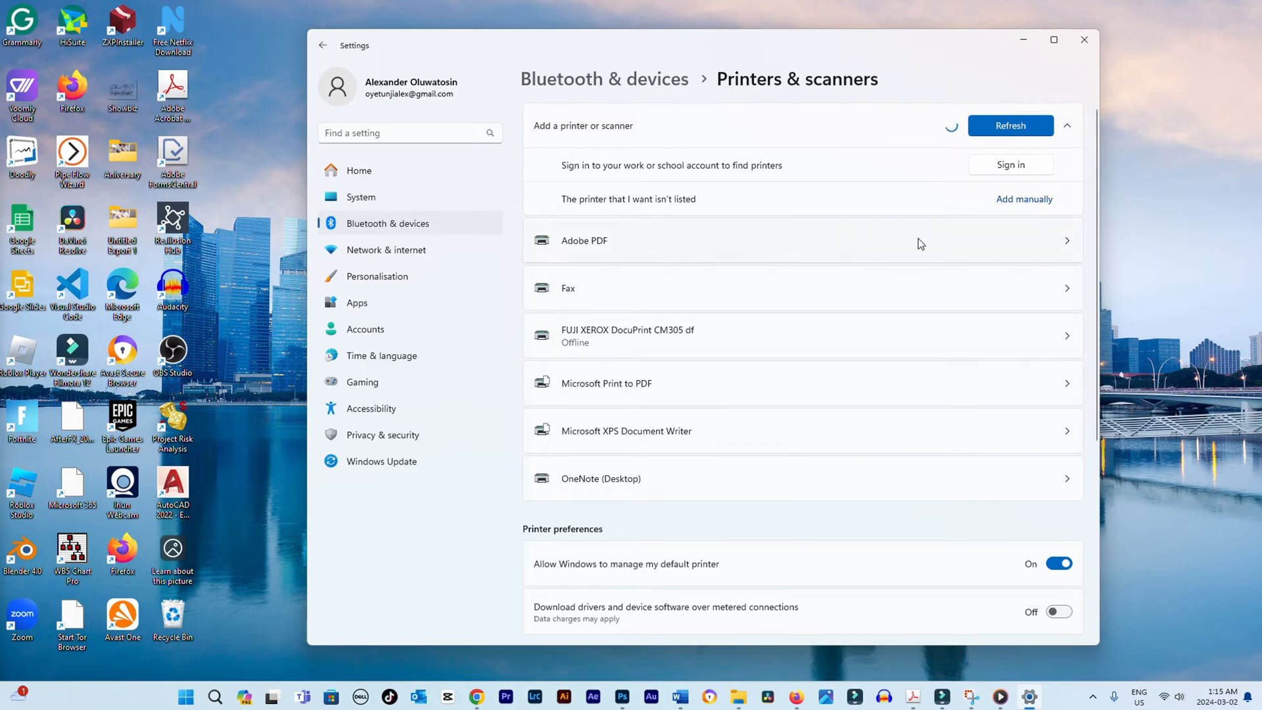
mouse_move(897, 352)
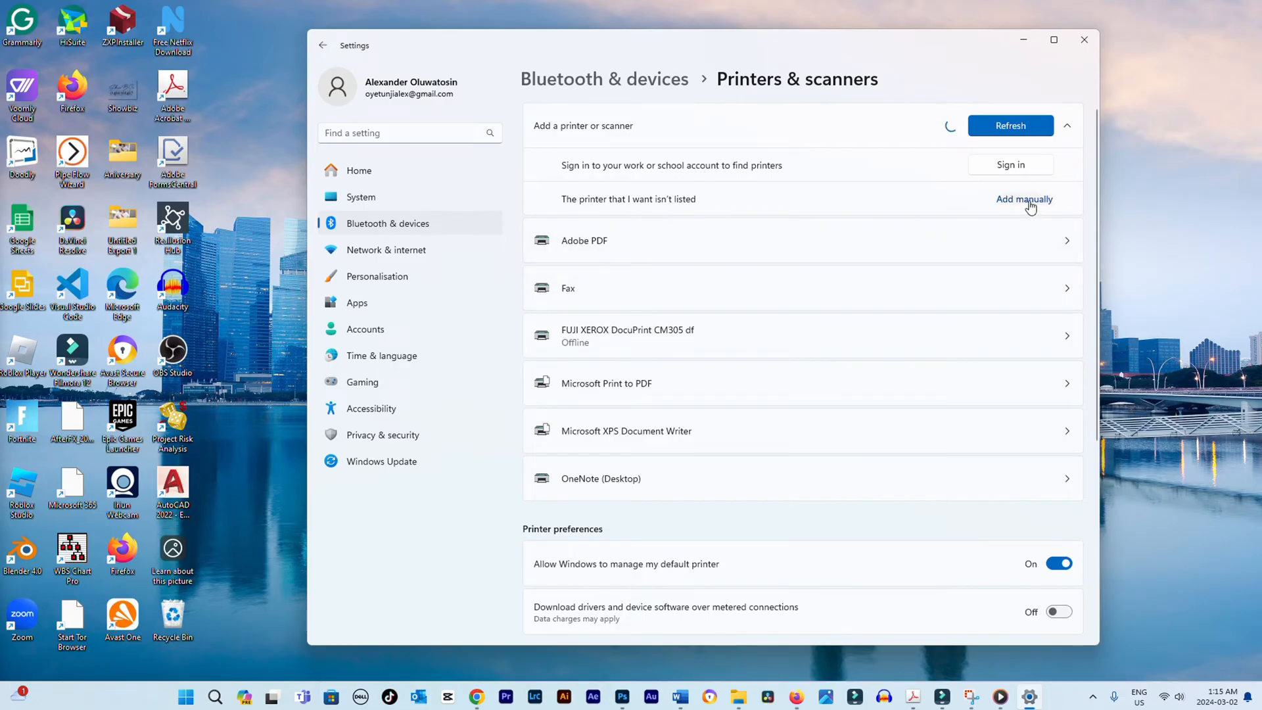
mouse_move(1022, 201)
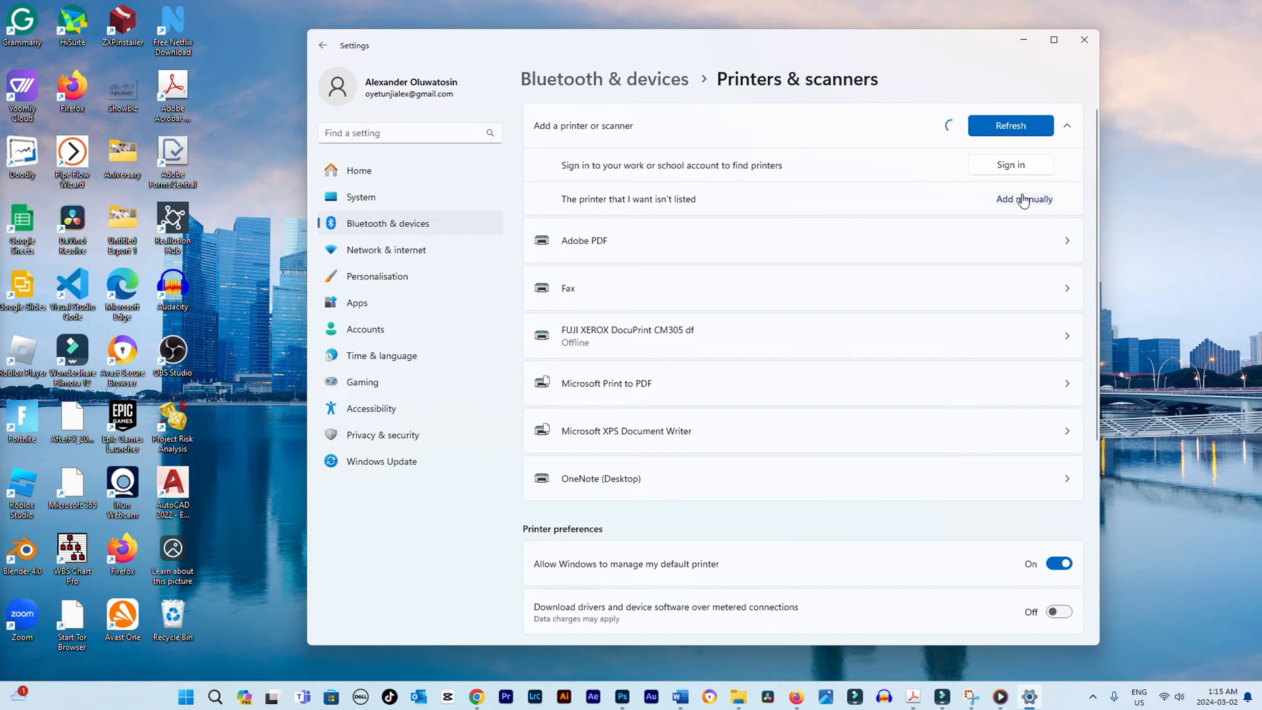
mouse_move(1049, 221)
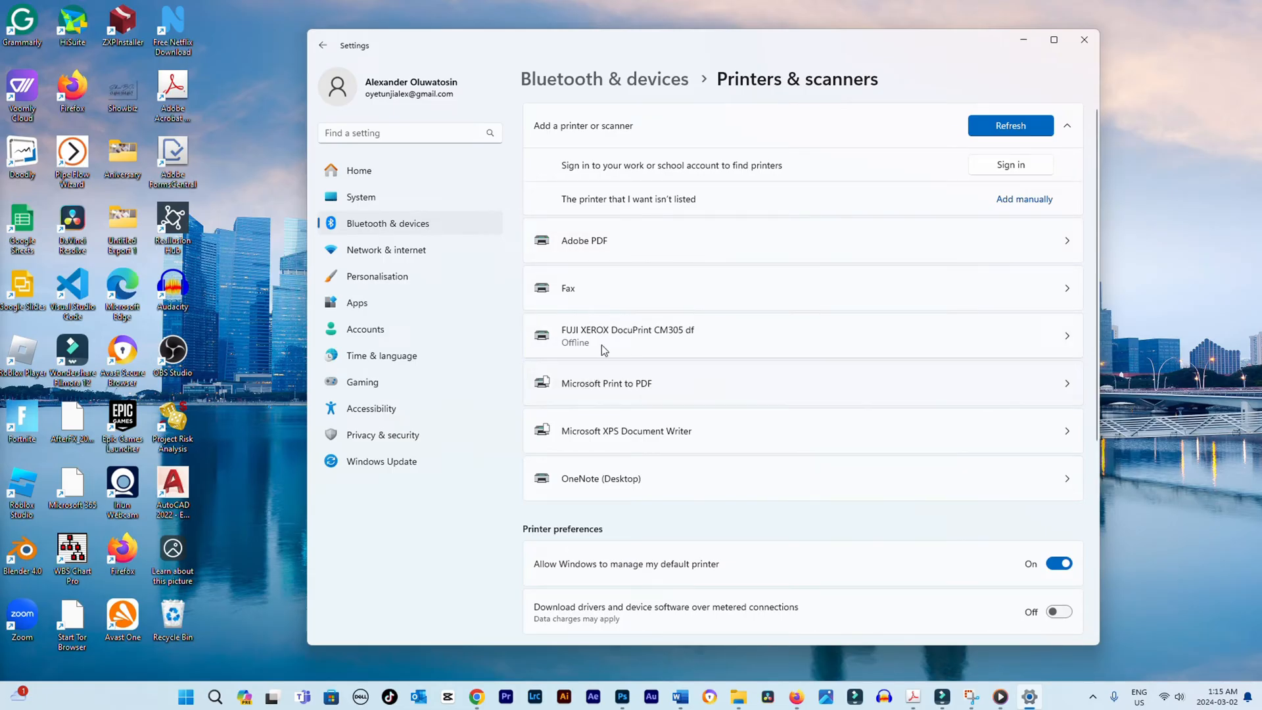
mouse_move(358, 170)
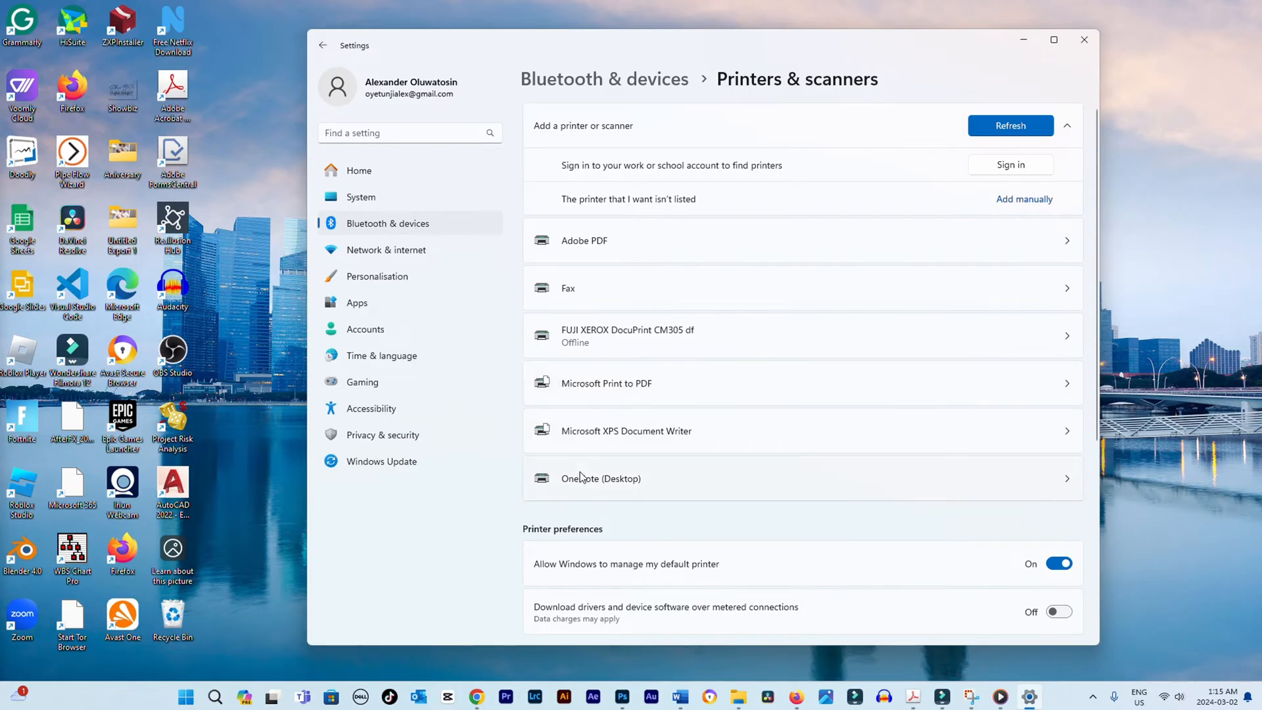
mouse_move(667, 475)
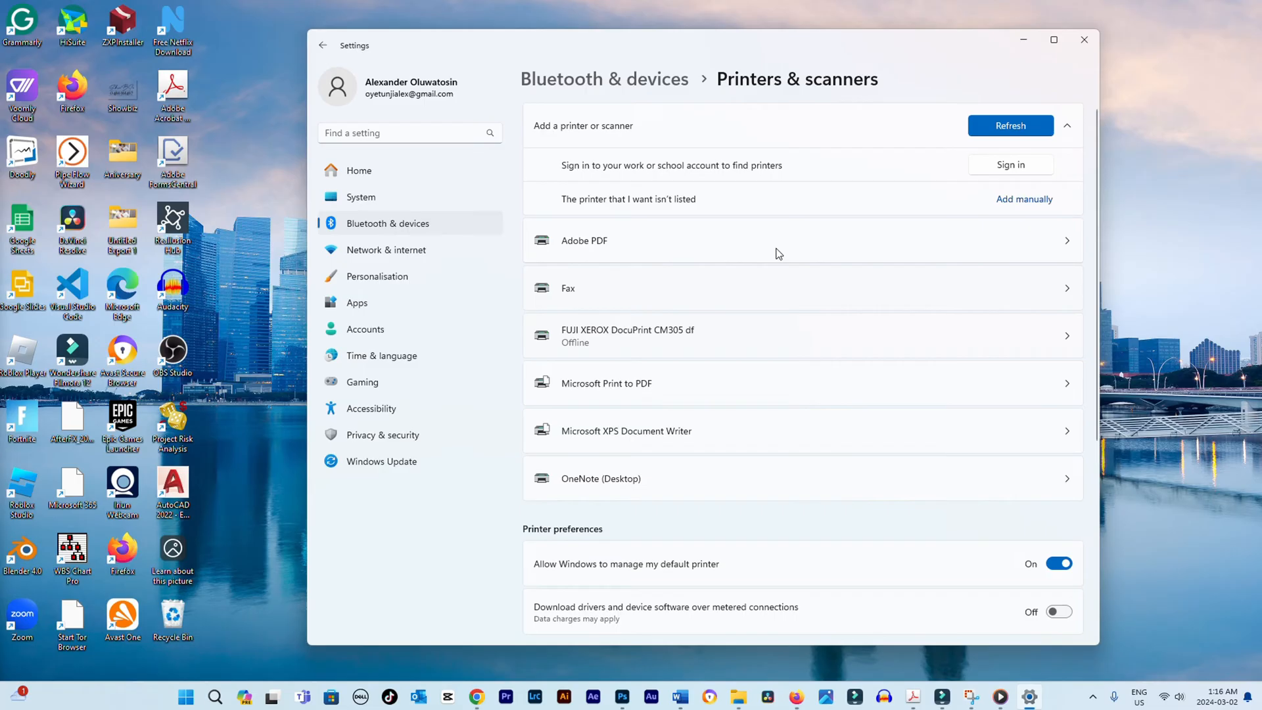
mouse_move(845, 286)
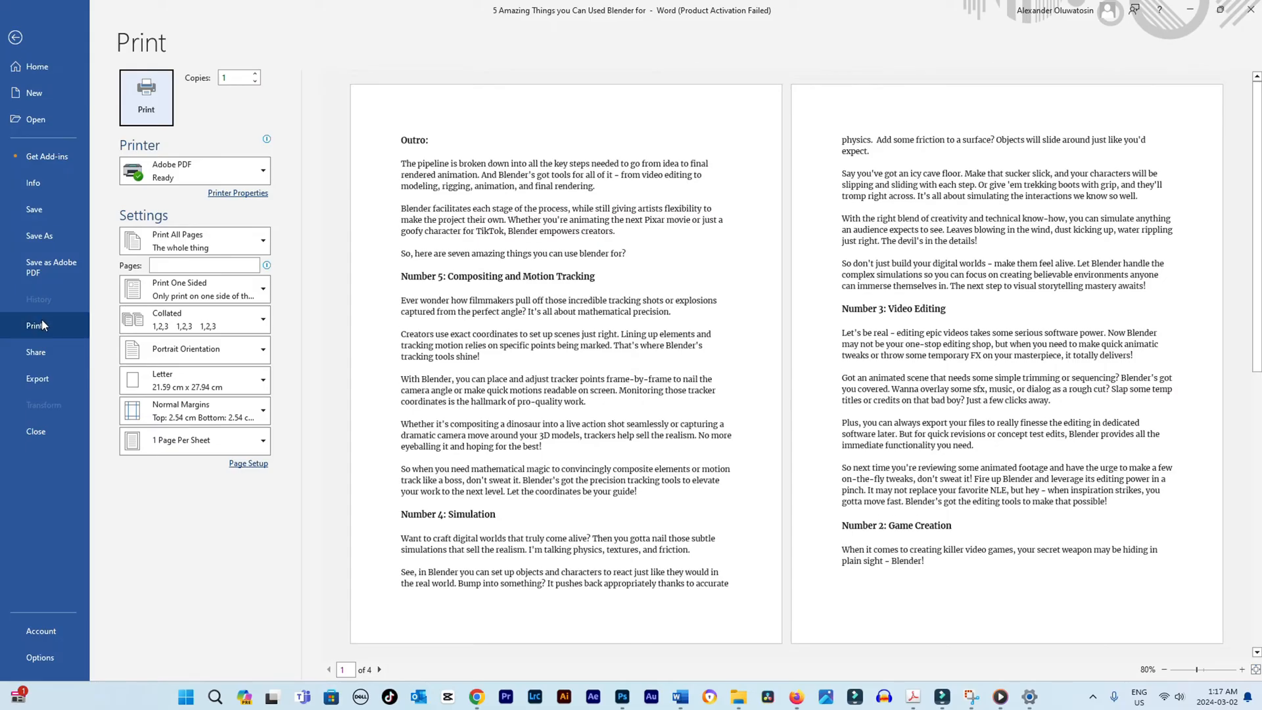
Step: Return to the Blender document and open its Print page from the File menu
left_click(15, 36)
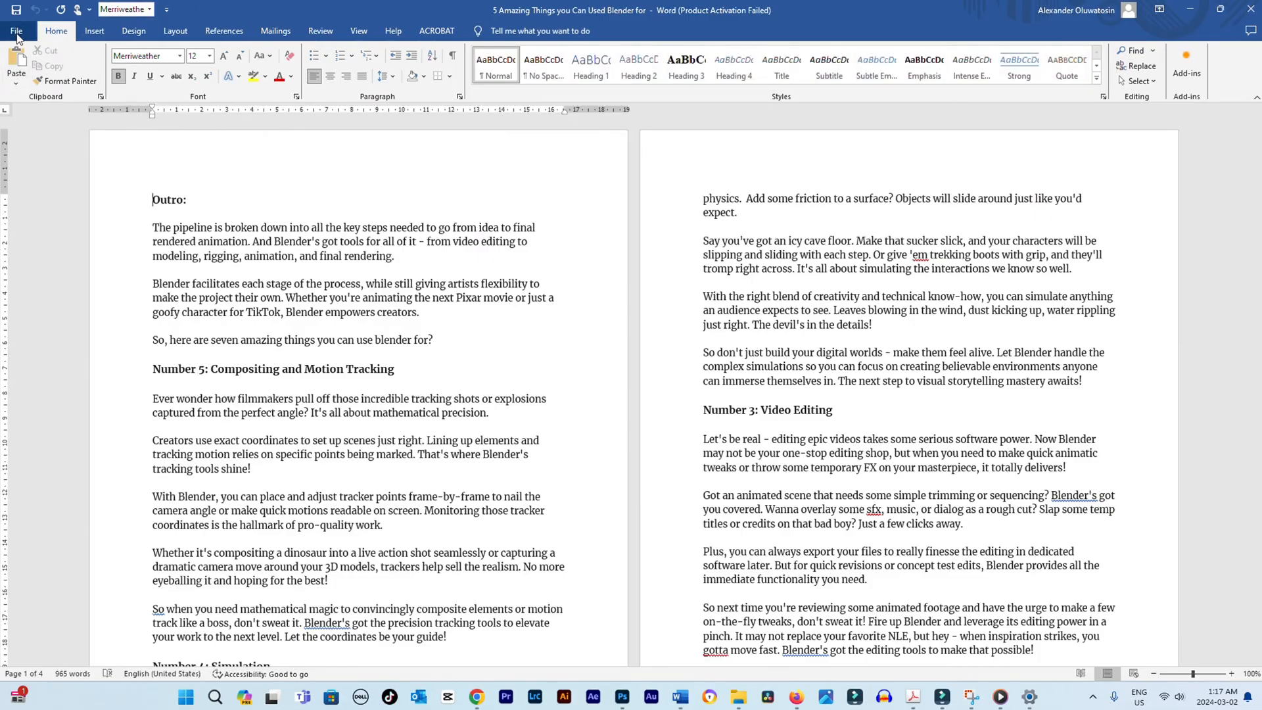
left_click(15, 31)
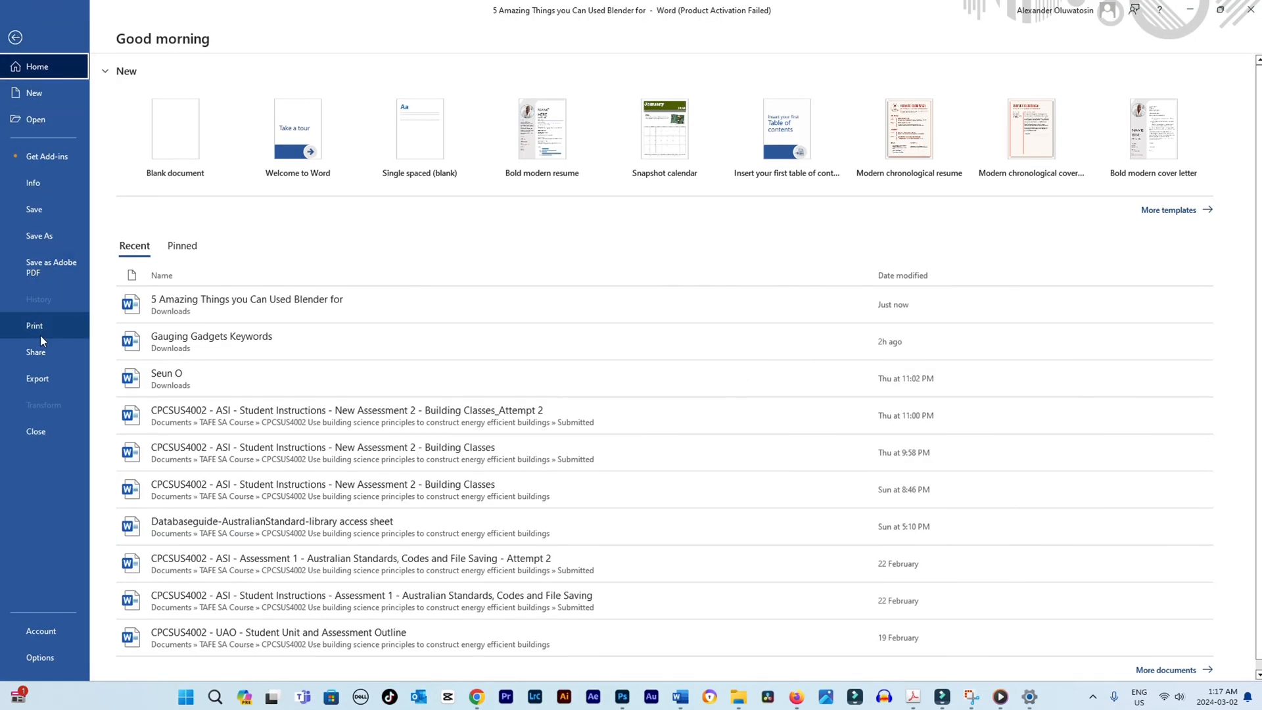
left_click(35, 325)
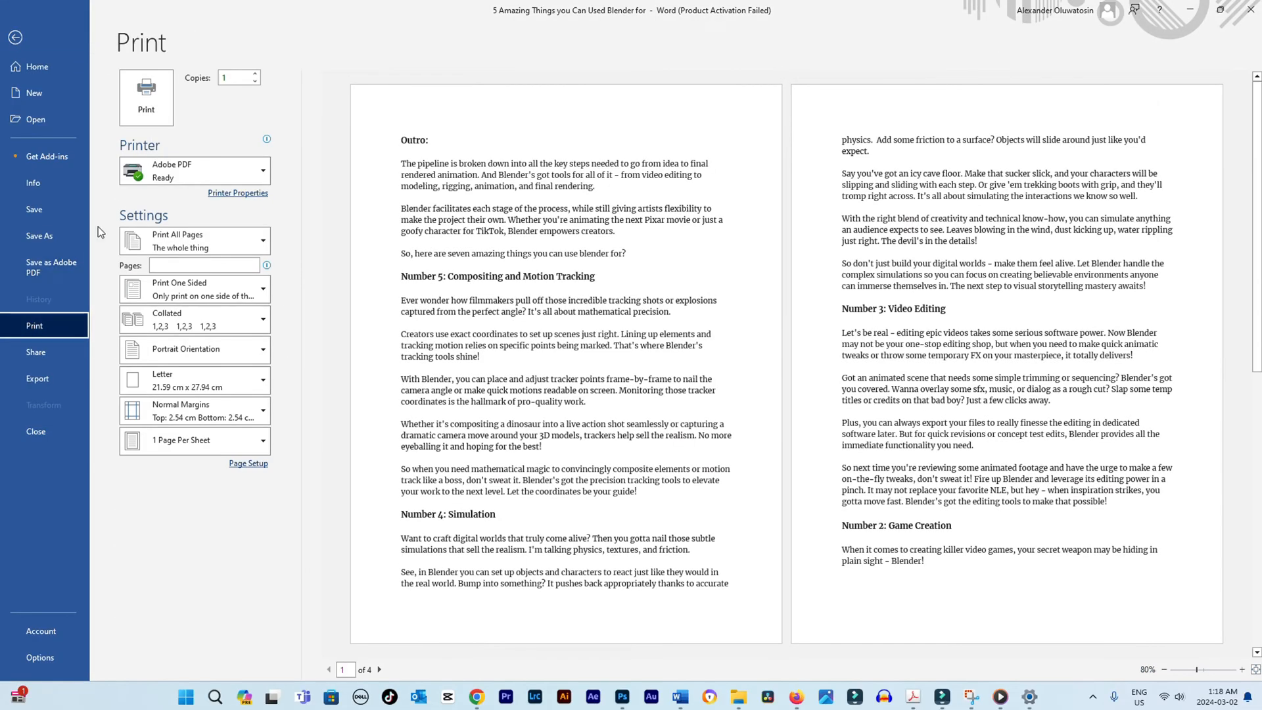
Step: Select FUJI XEROX DocuPrint CM305 df from Word's Printer dropdown
left_click(193, 169)
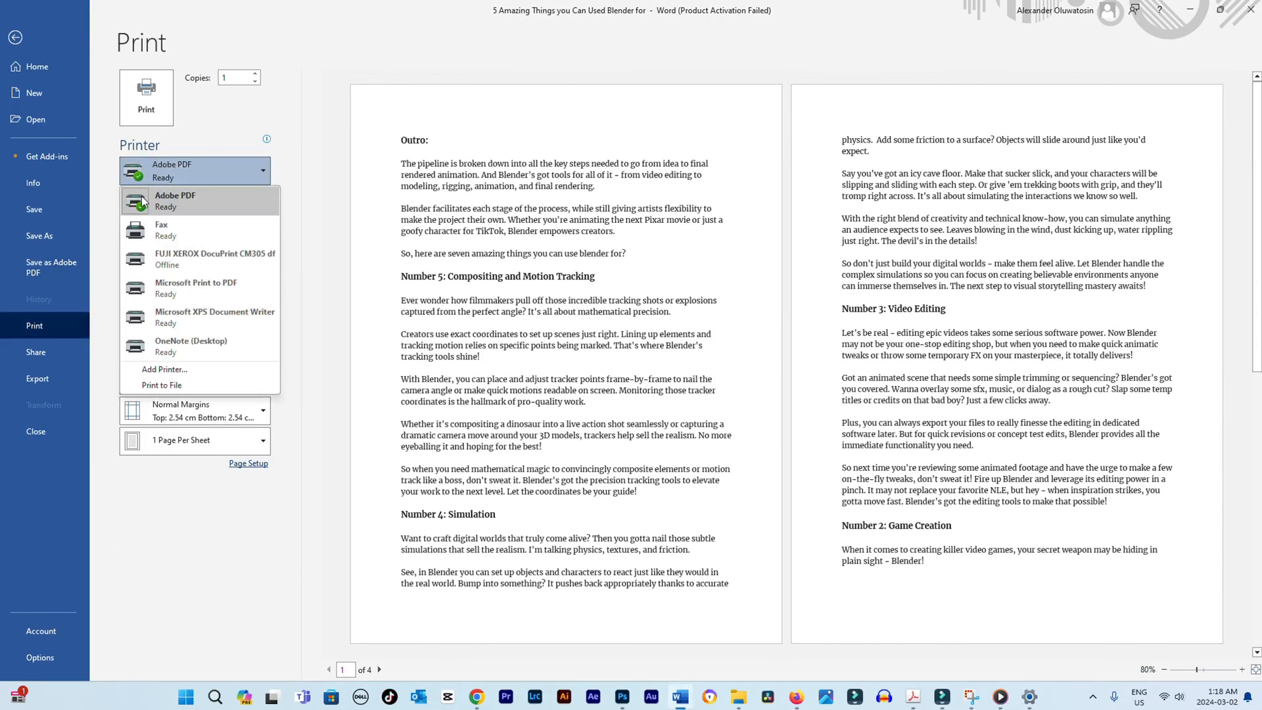
left_click(214, 258)
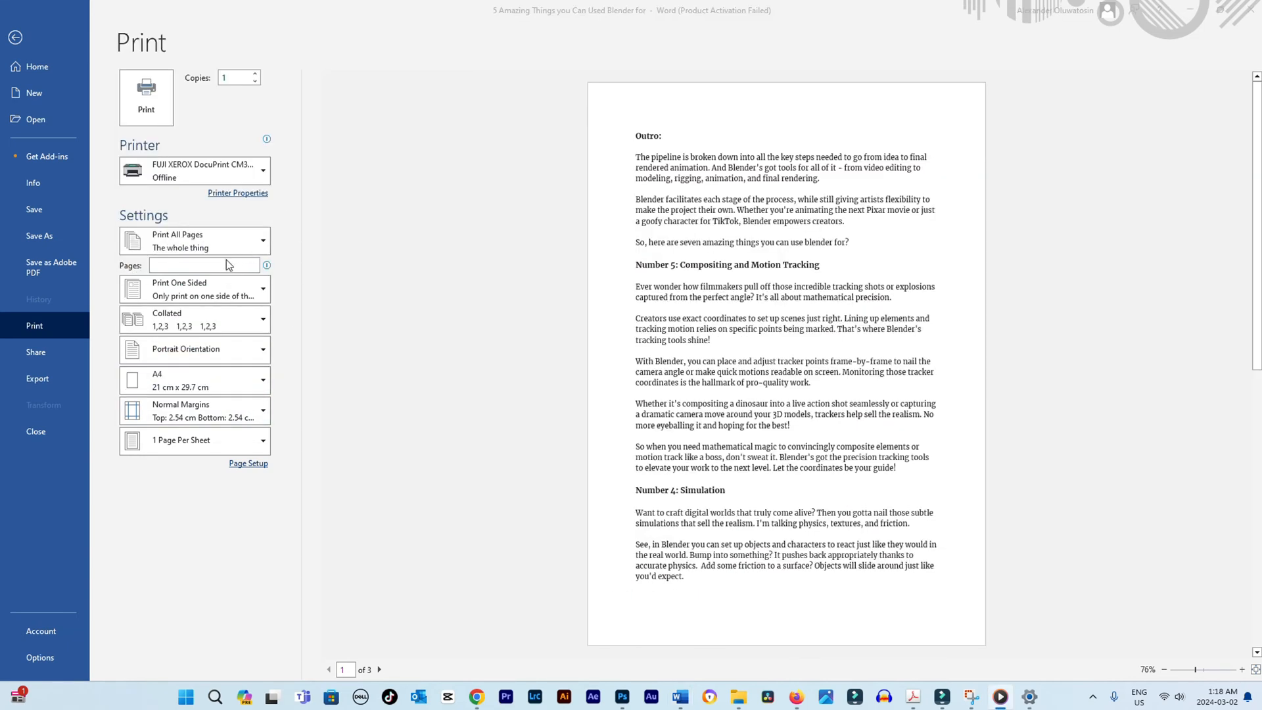
Step: Enter the custom page range 1-2 and apply it
type("1")
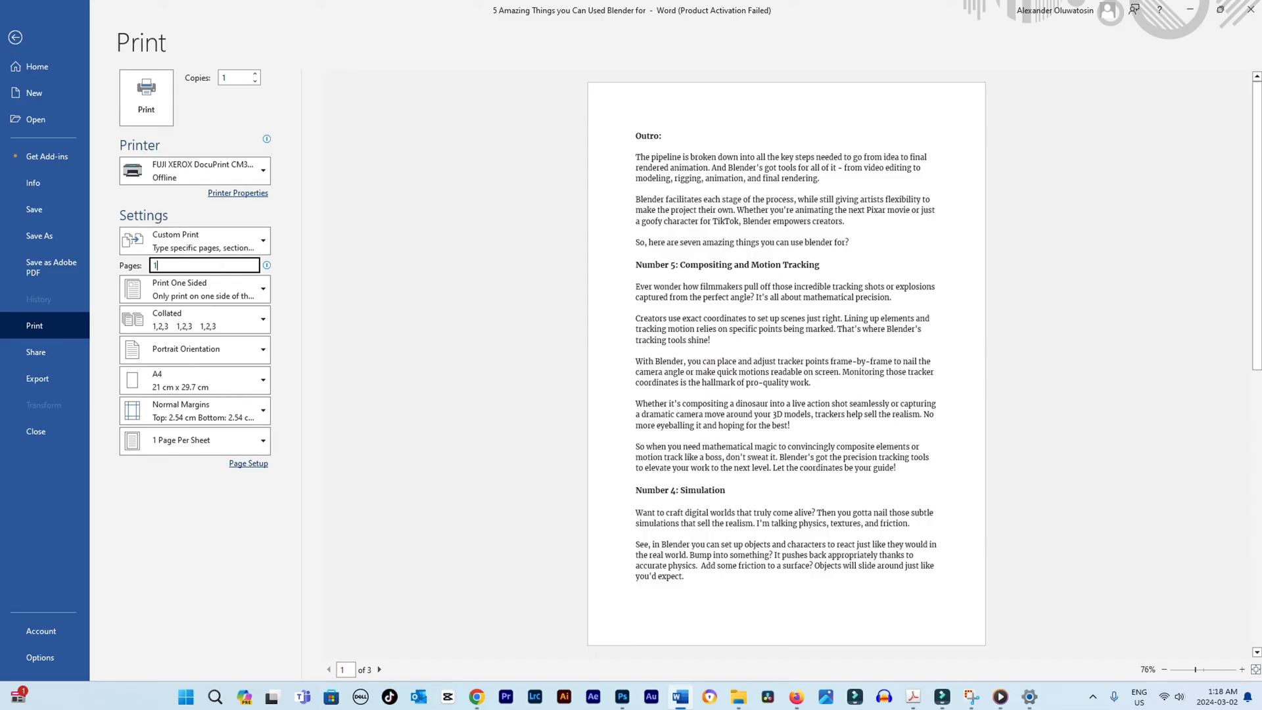
type("-2")
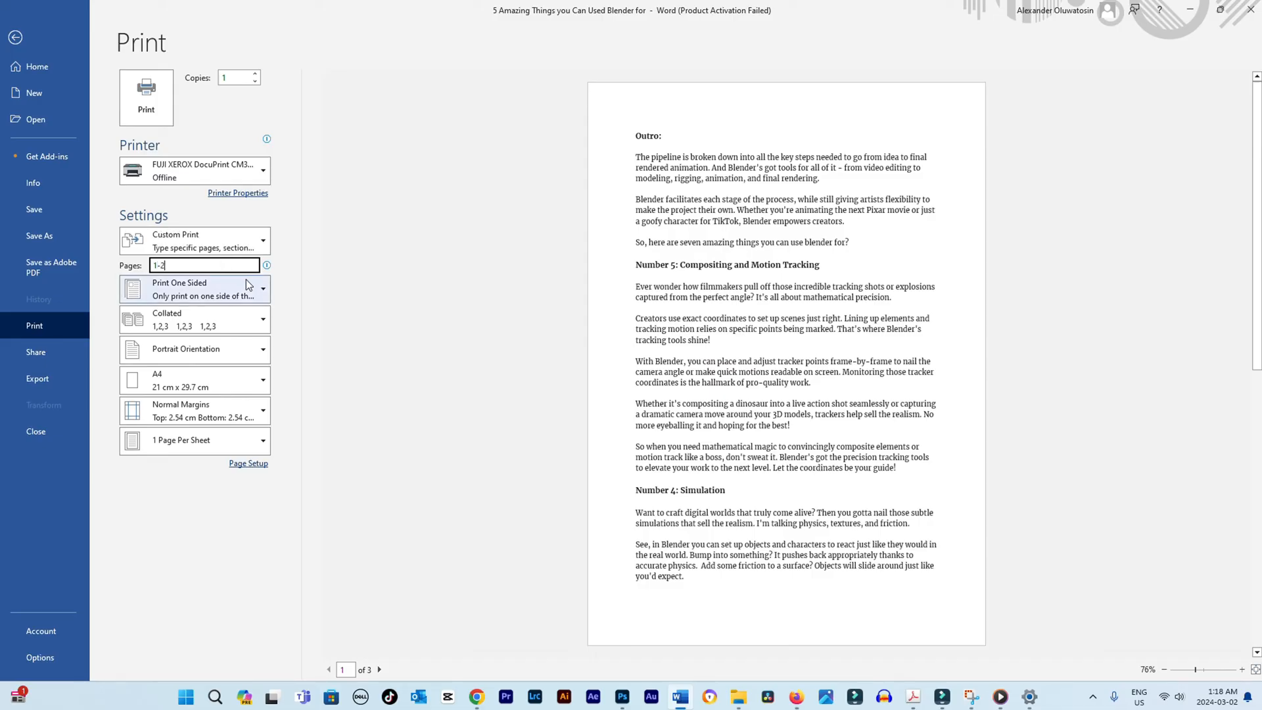
left_click(193, 289)
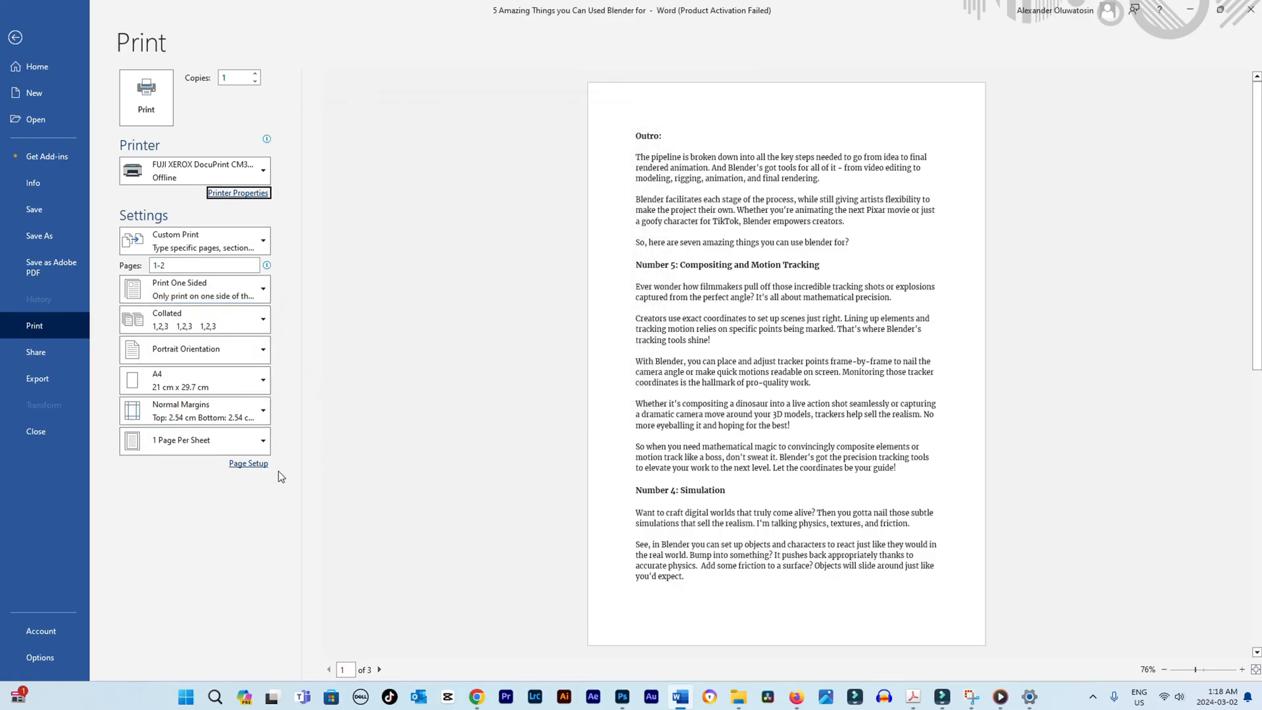
left_click(248, 463)
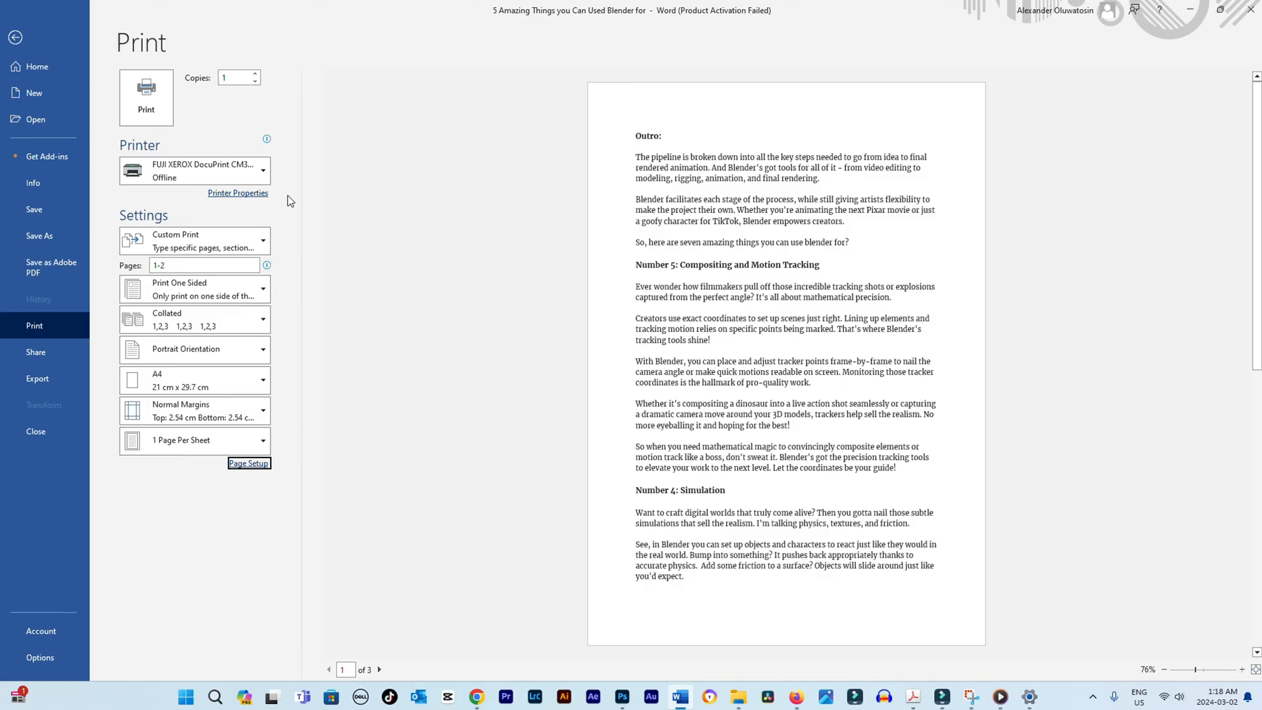
mouse_move(193, 172)
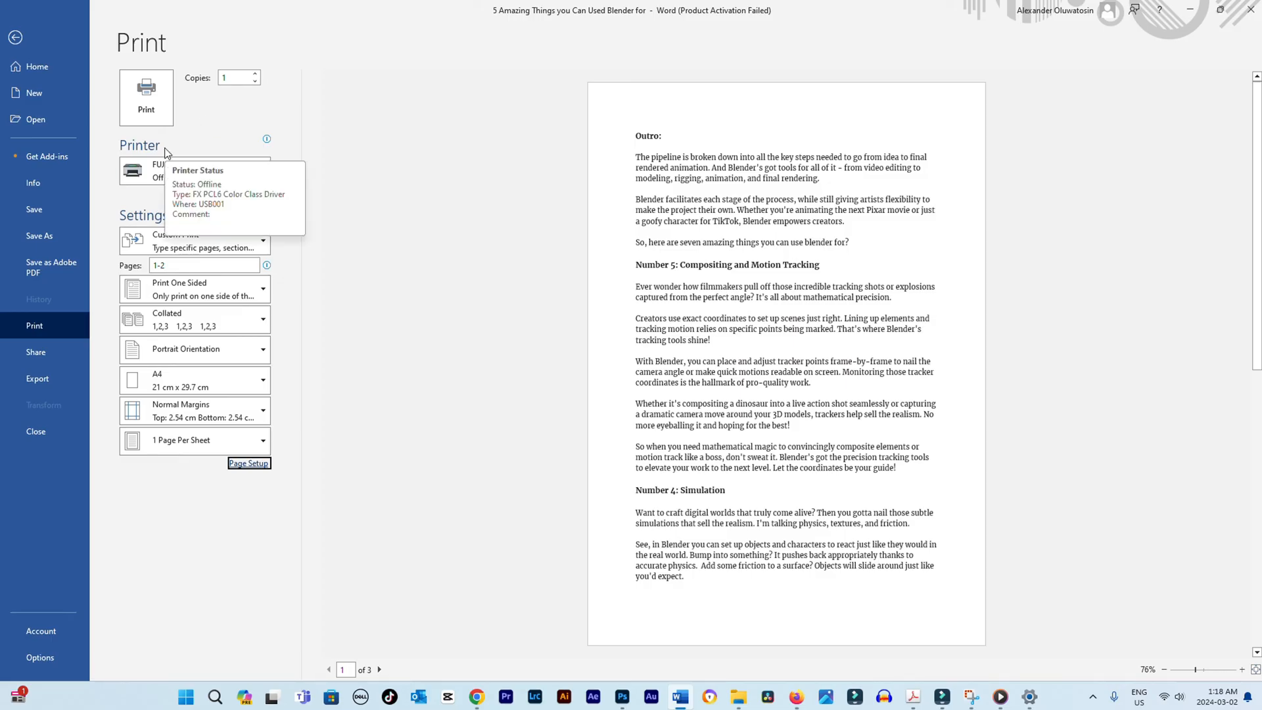